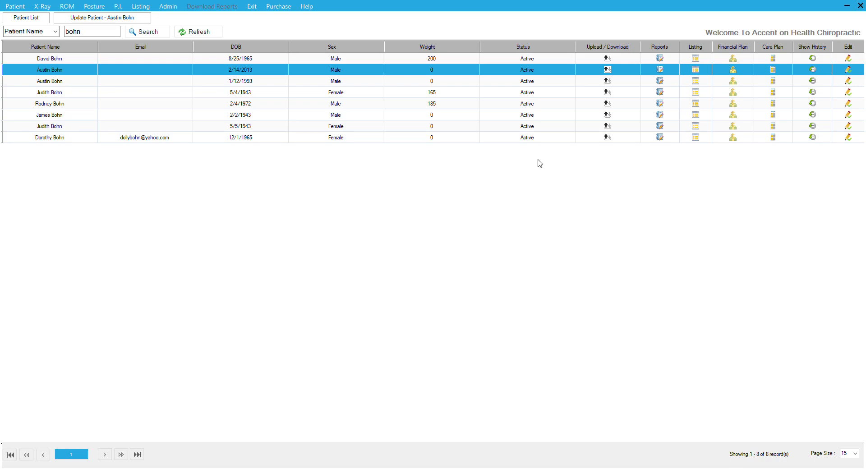
pyautogui.moveTo(522, 169)
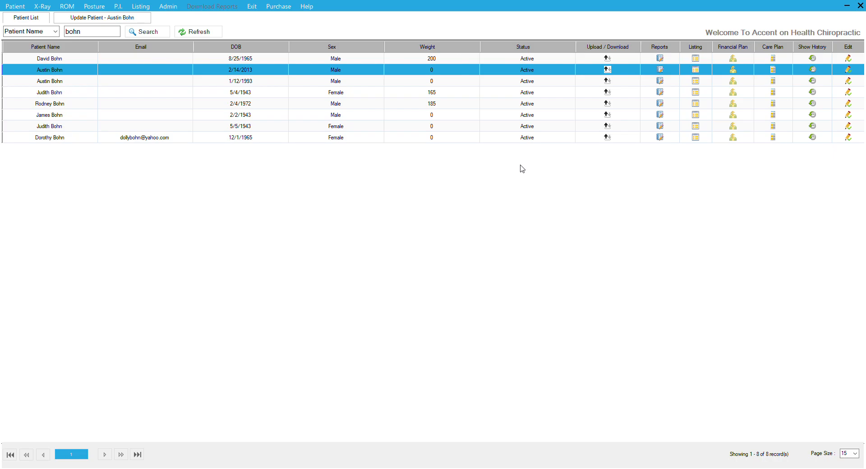
pyautogui.moveTo(24, 87)
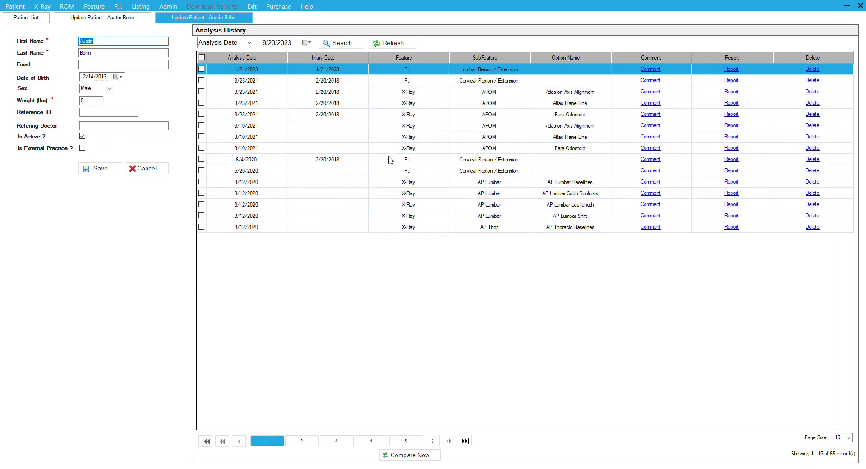
pyautogui.moveTo(504, 138)
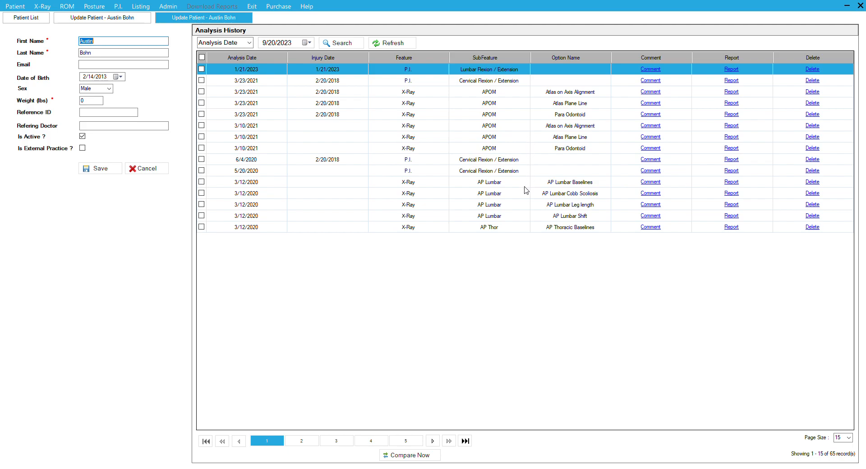
pyautogui.moveTo(337, 85)
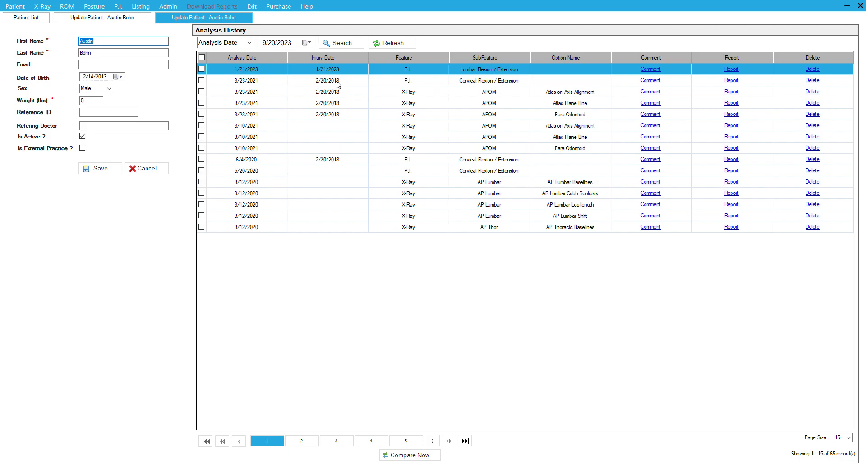
pyautogui.moveTo(505, 88)
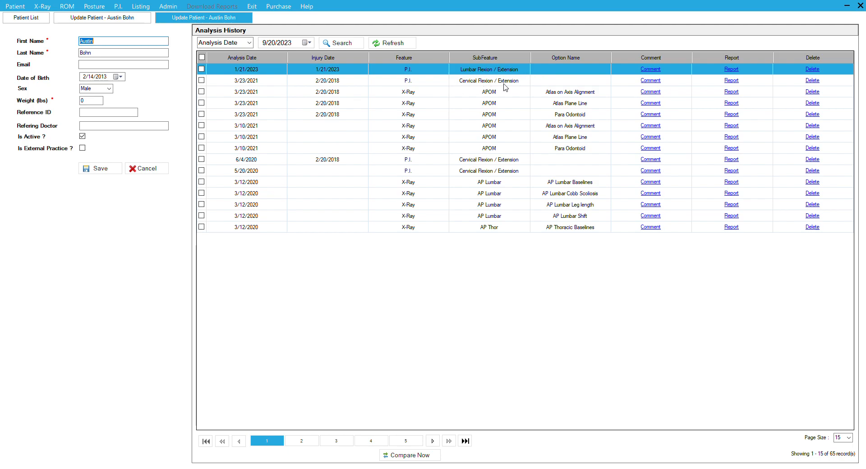
pyautogui.click(201, 80)
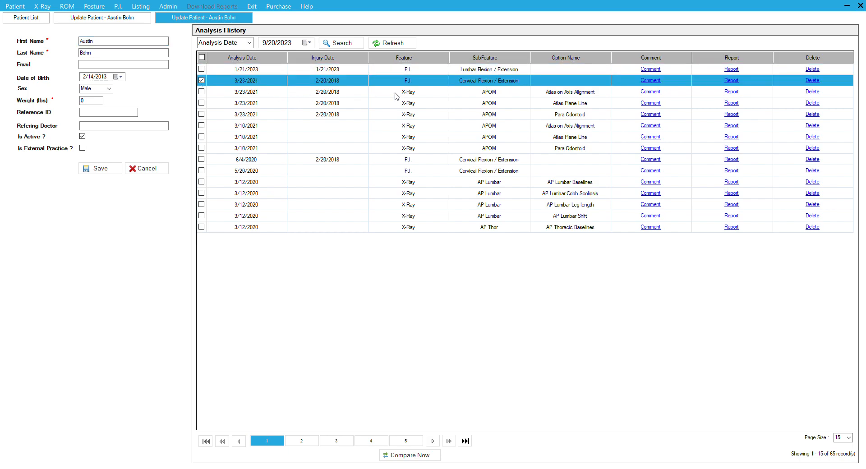
pyautogui.moveTo(355, 177)
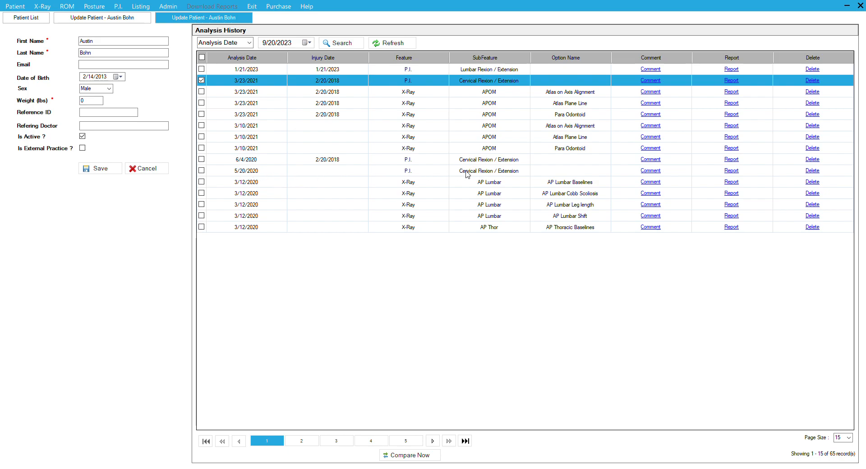
pyautogui.click(201, 171)
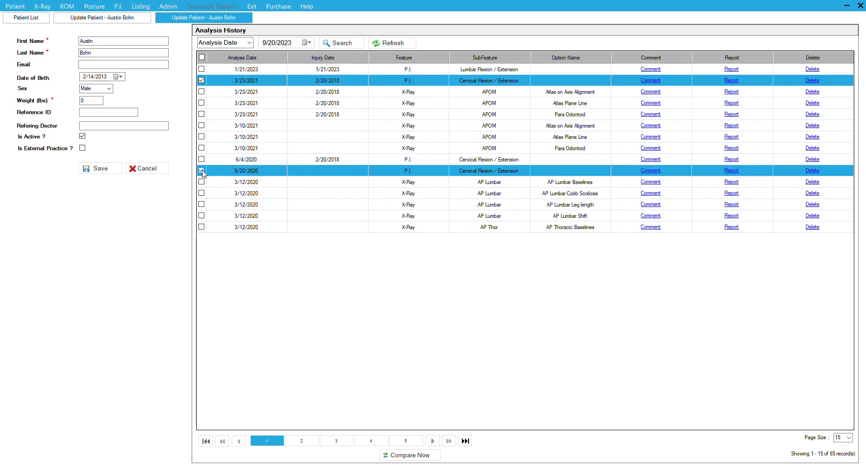
pyautogui.click(201, 170)
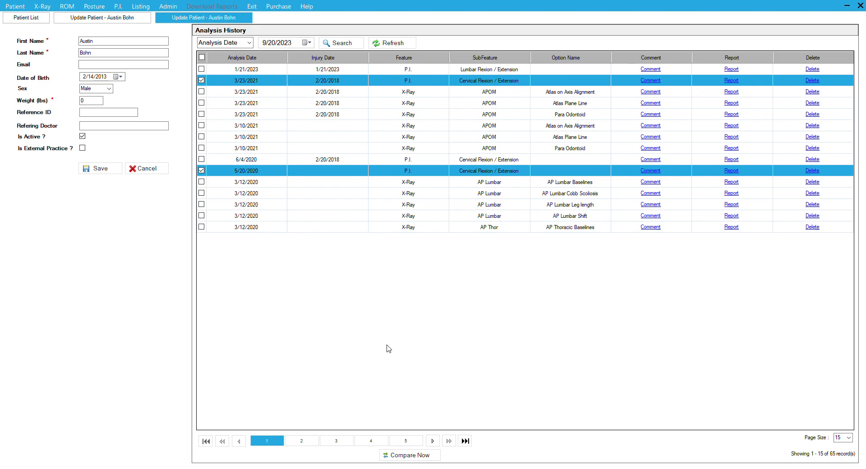
pyautogui.moveTo(406, 463)
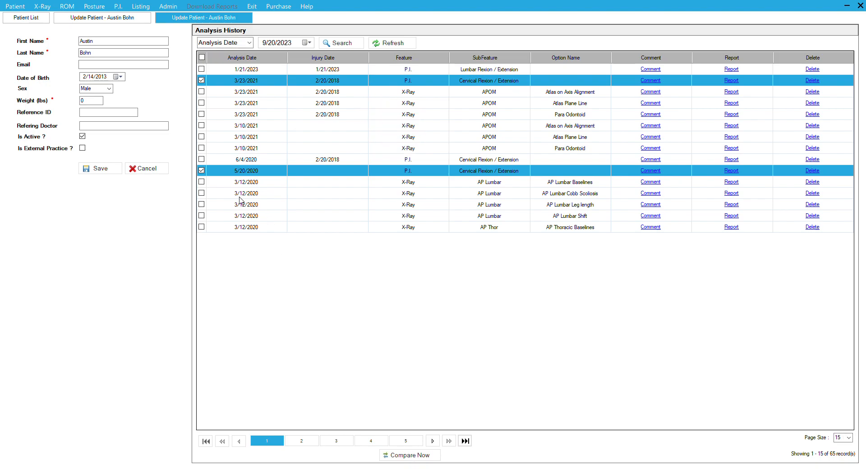
pyautogui.moveTo(414, 138)
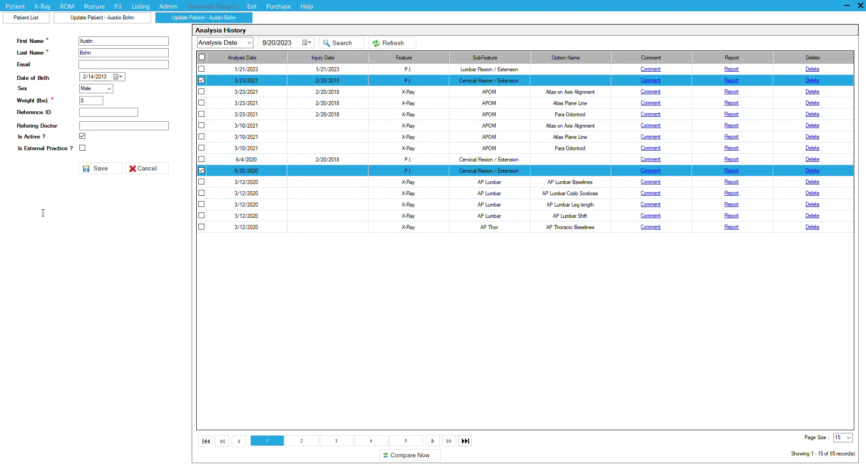
pyautogui.moveTo(296, 214)
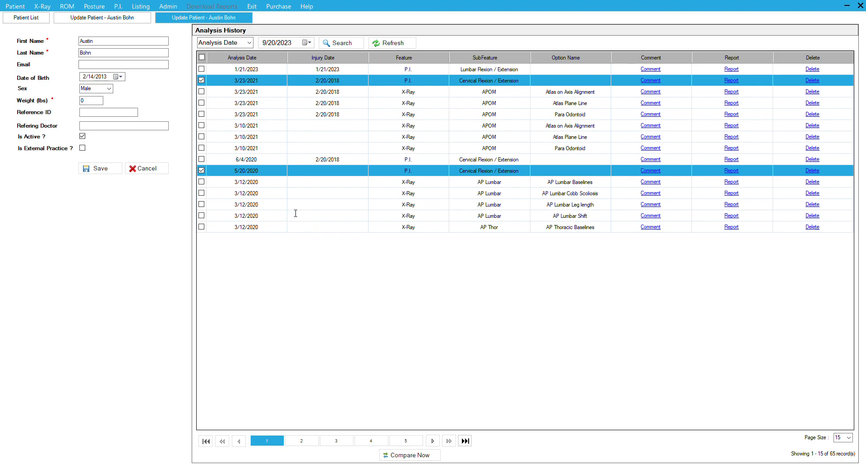
pyautogui.moveTo(321, 295)
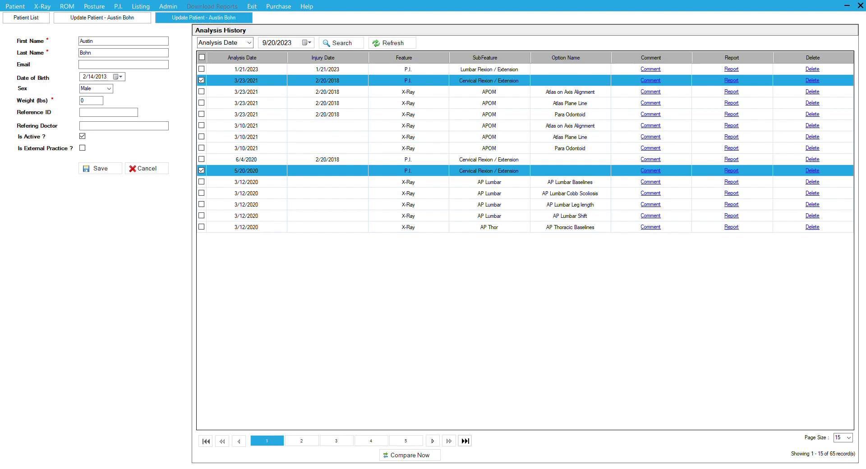
pyautogui.moveTo(410, 333)
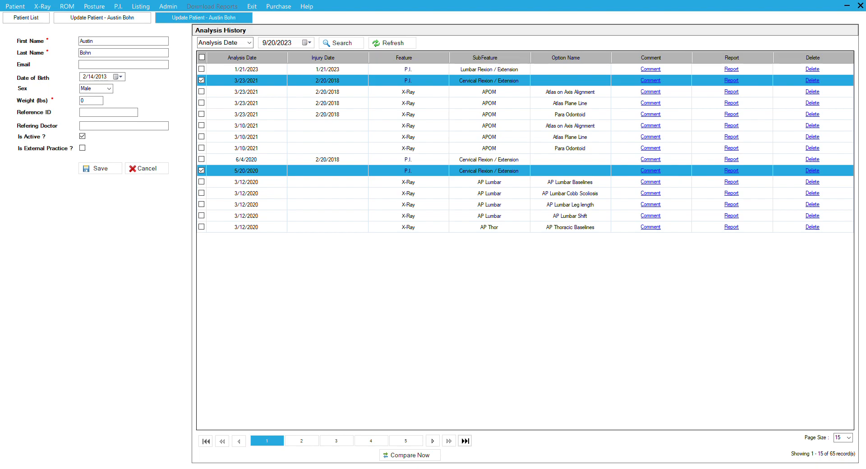
pyautogui.moveTo(390, 404)
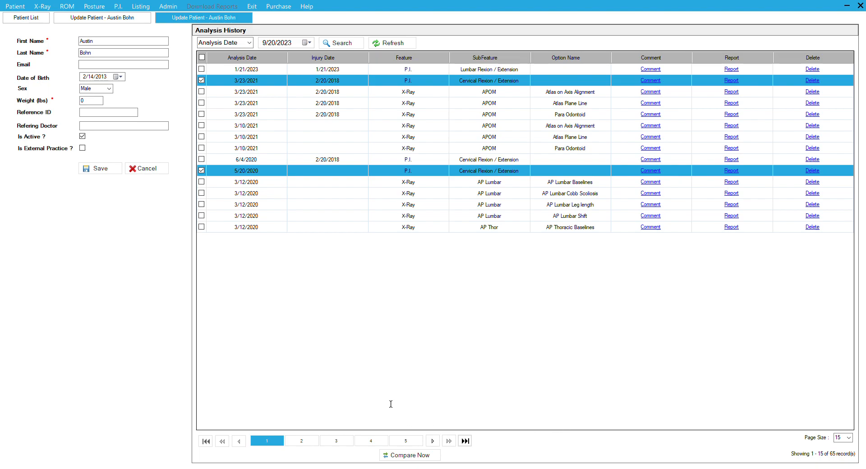
pyautogui.moveTo(608, 373)
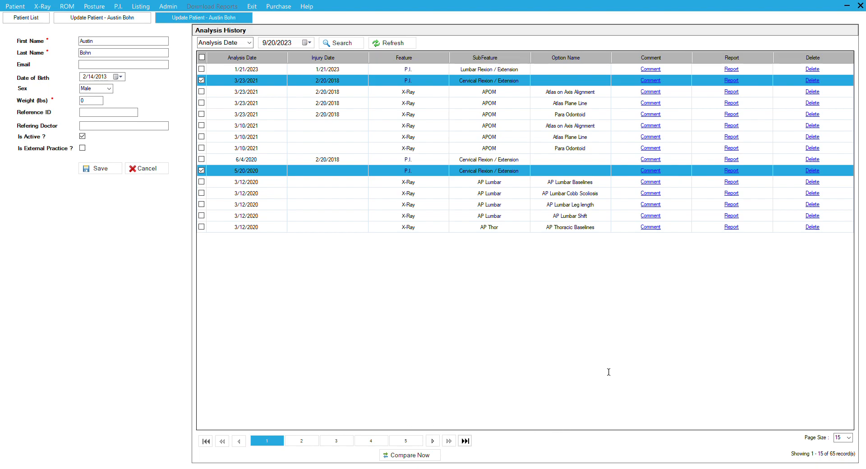
pyautogui.moveTo(546, 350)
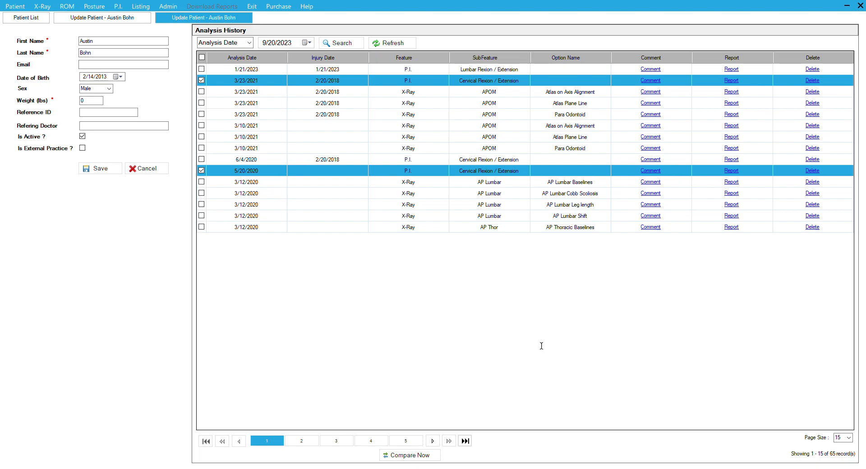
pyautogui.moveTo(477, 342)
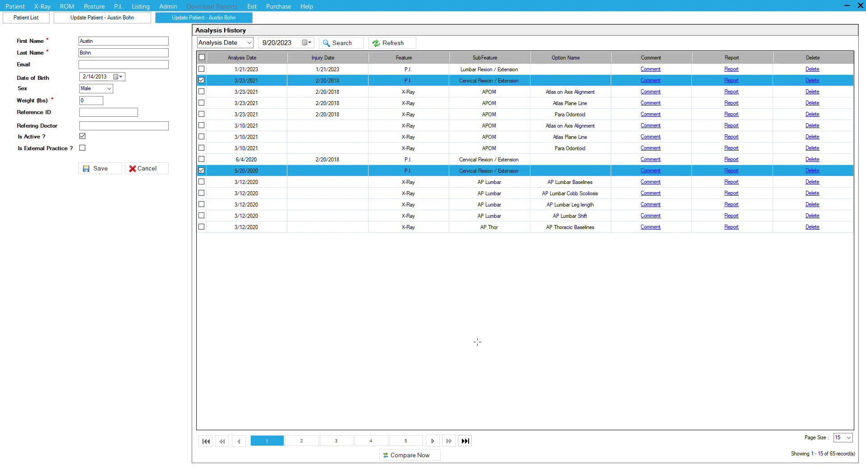
pyautogui.moveTo(397, 277)
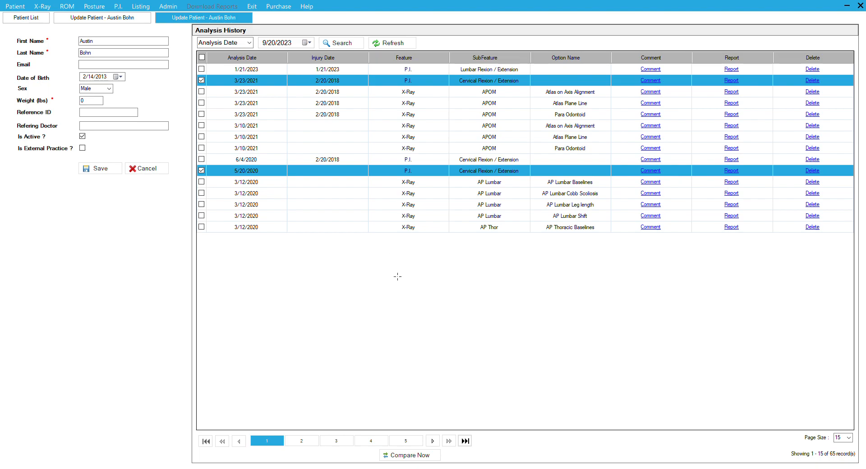
pyautogui.moveTo(494, 312)
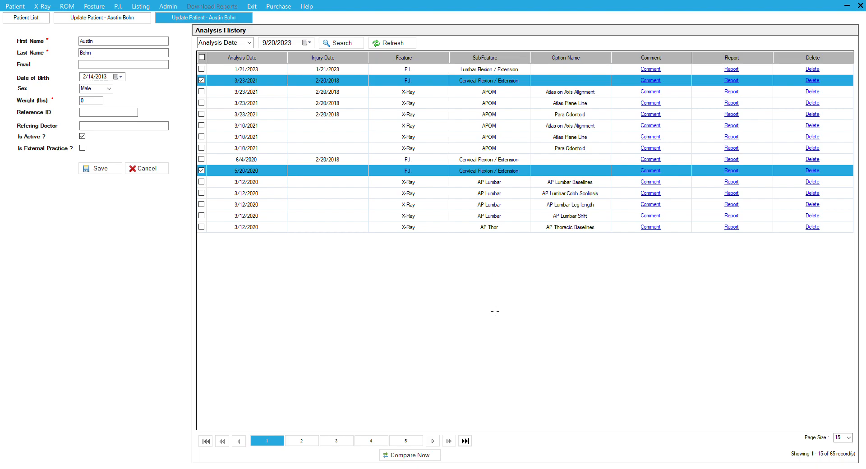